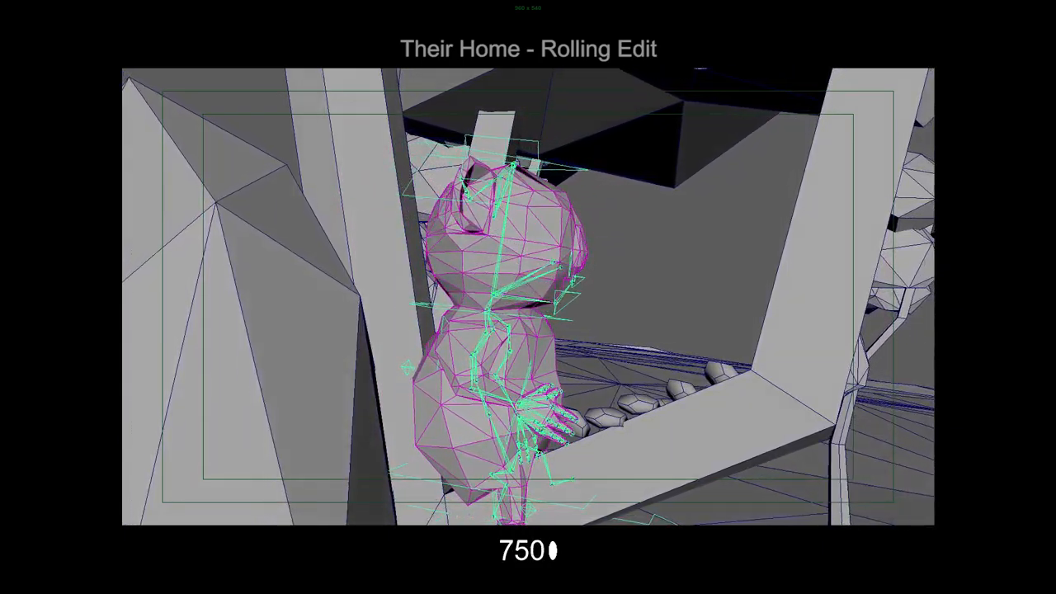
key(space)
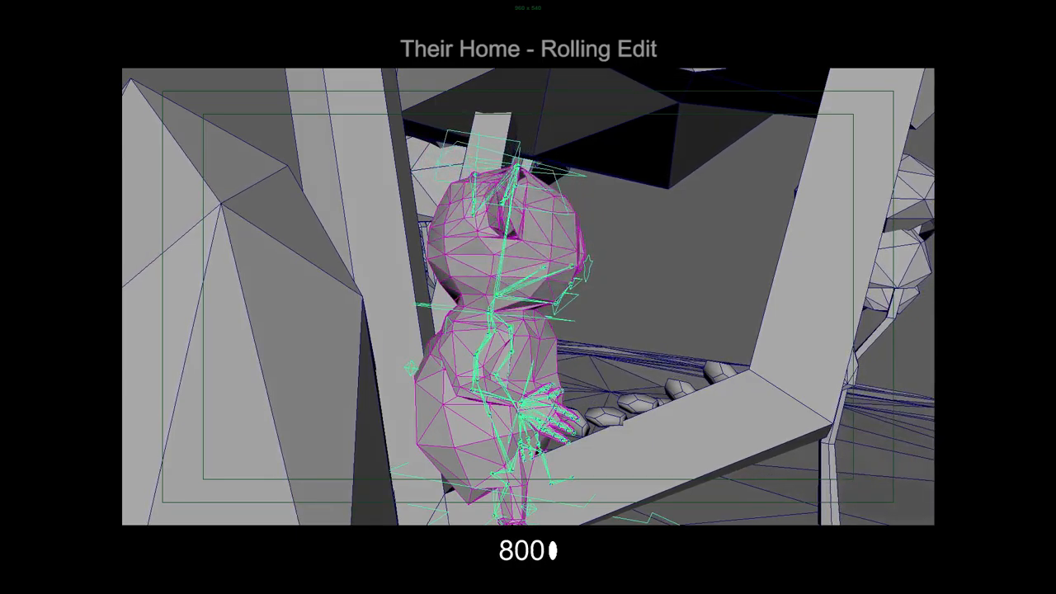